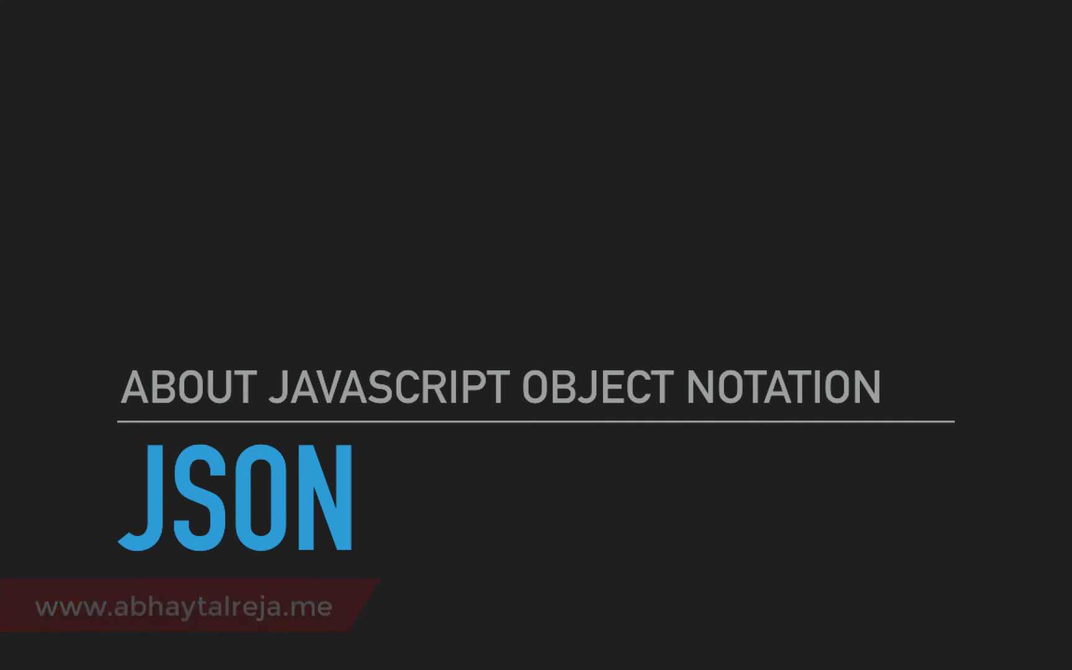
Advance from the JSON title slide to the Introduction slide defining JavaScript Object Notation.
key(Right)
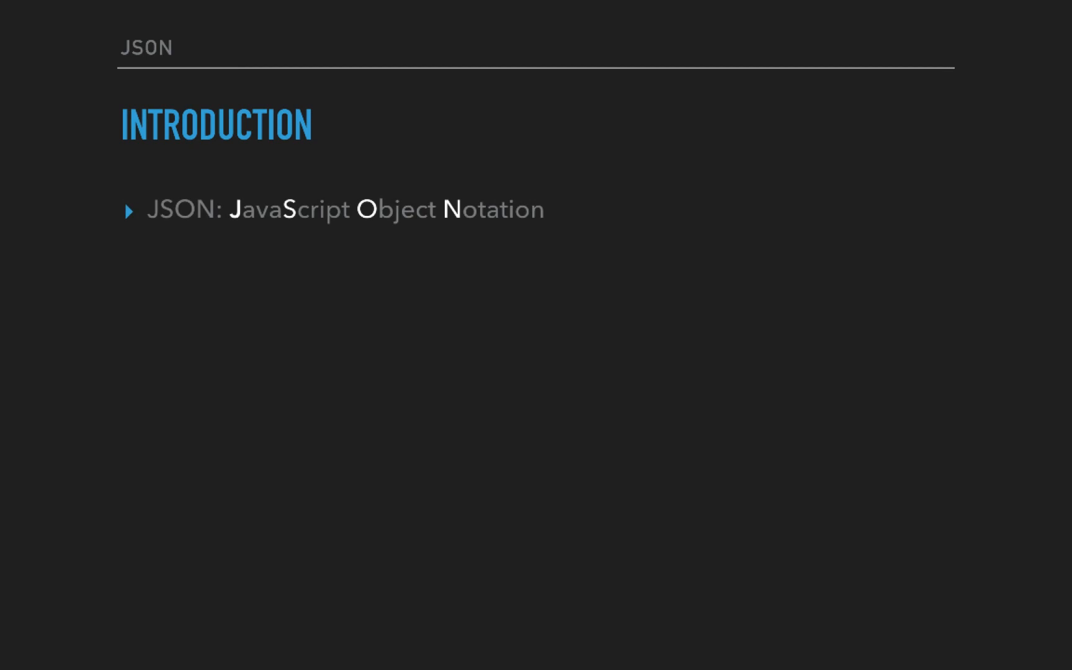